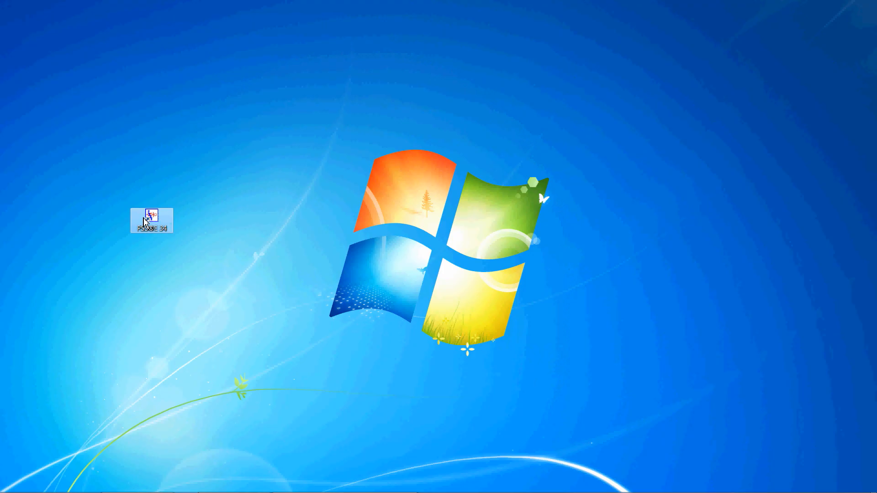
# Launch PSS/E 34 from its desktop shortcut, opening a new empty study.
pyautogui.doubleClick(151, 218)
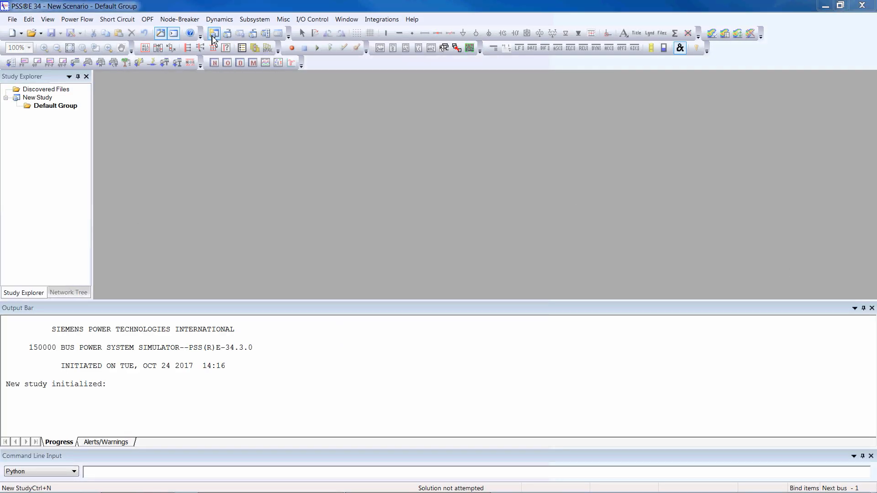
pyautogui.click(11, 20)
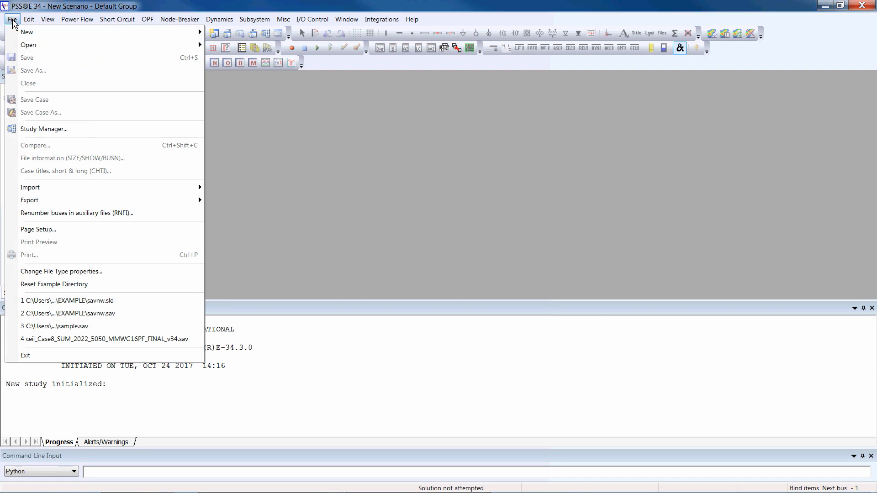
pyautogui.click(28, 45)
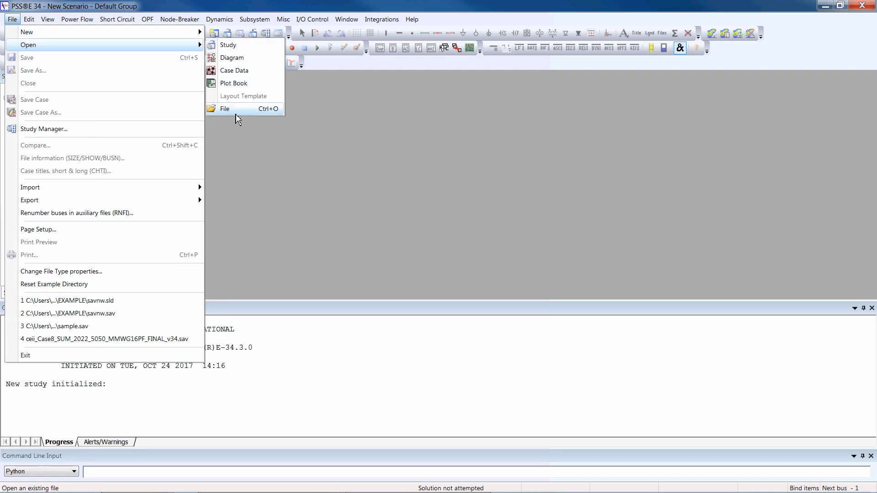
pyautogui.moveTo(327, 188)
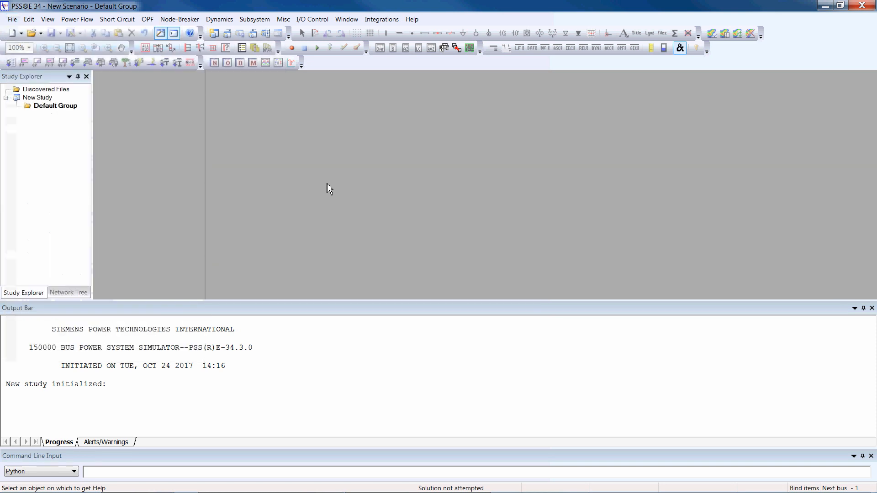
pyautogui.moveTo(34, 33)
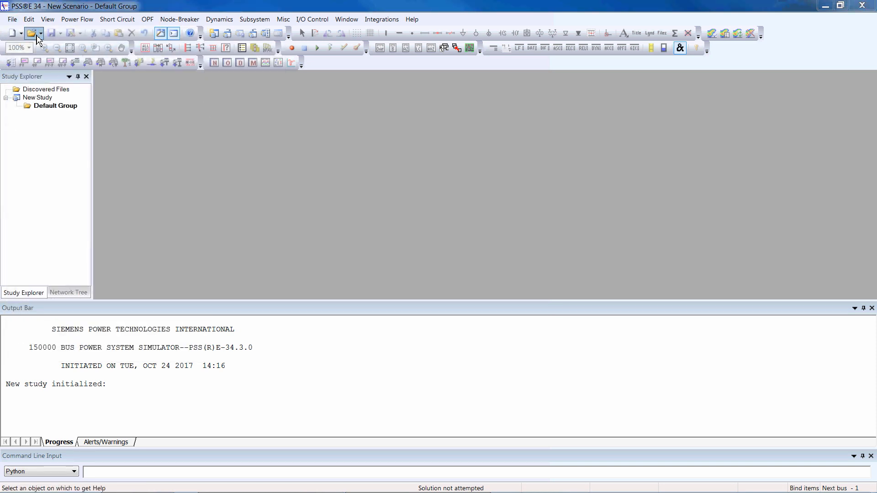
# Open the savnw.sav case file, then the savnw.sld one-line diagram alongside it.
pyautogui.click(33, 32)
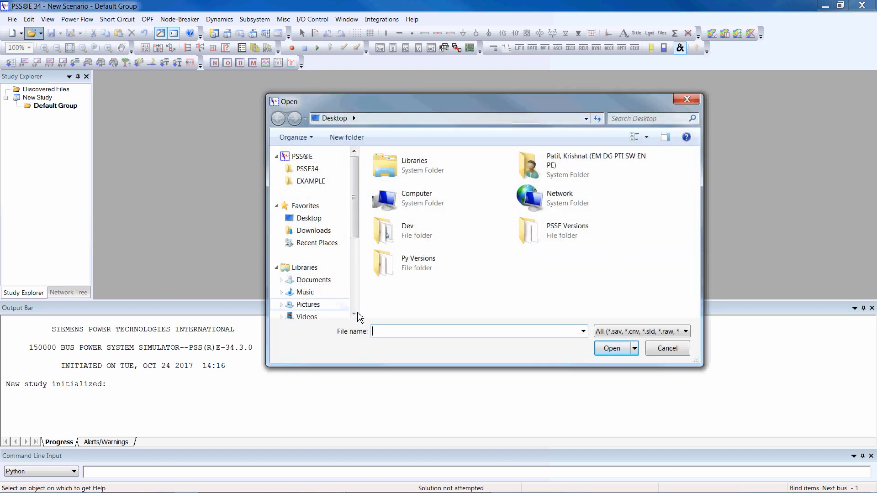
pyautogui.click(611, 348)
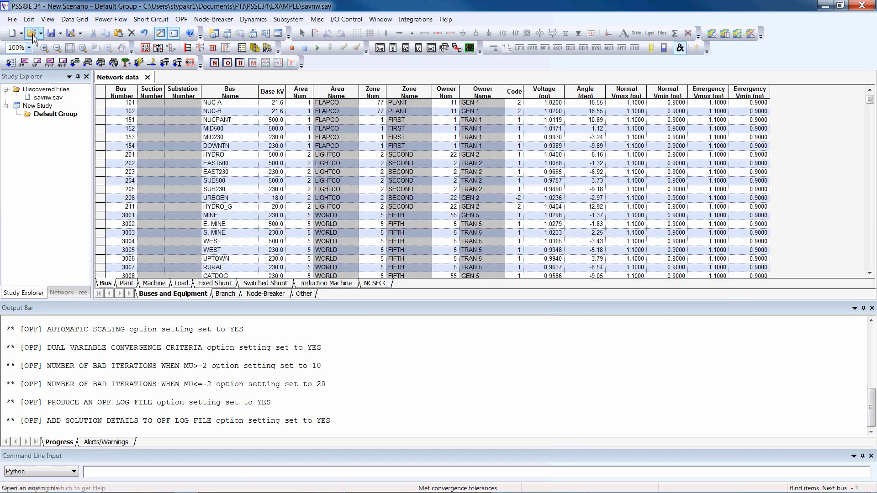
pyautogui.click(33, 32)
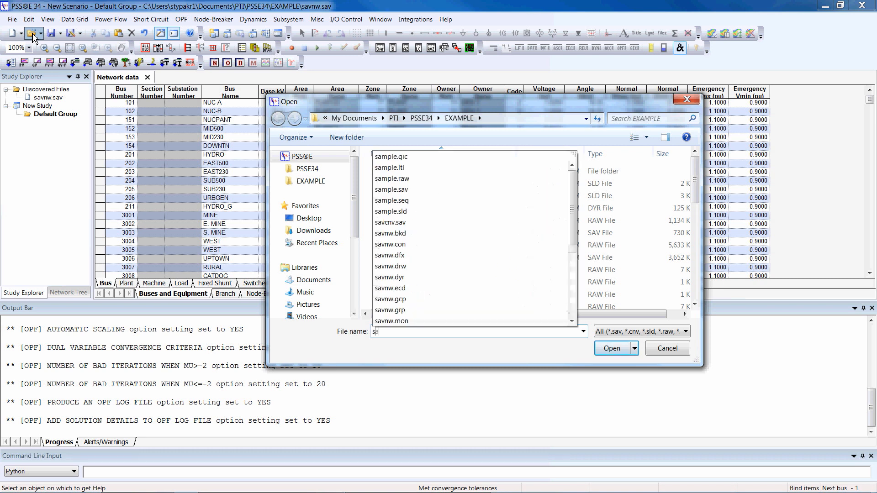
pyautogui.write('savnw.')
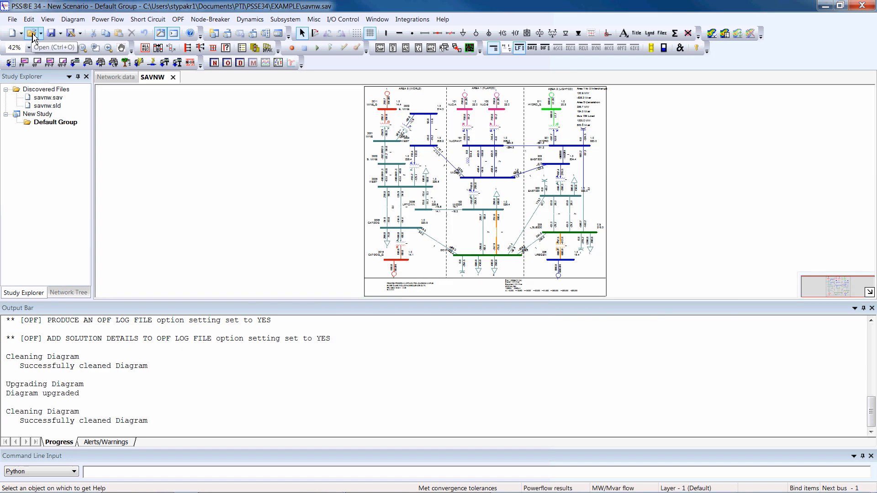
pyautogui.click(108, 19)
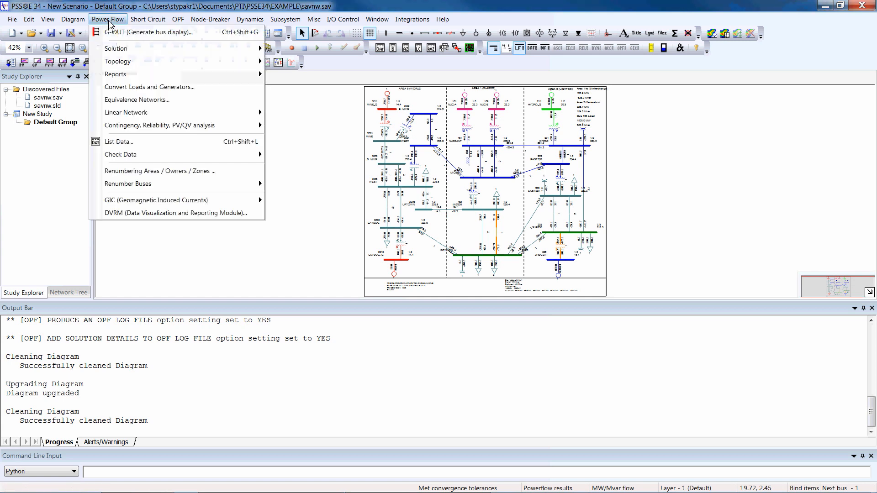
pyautogui.click(116, 48)
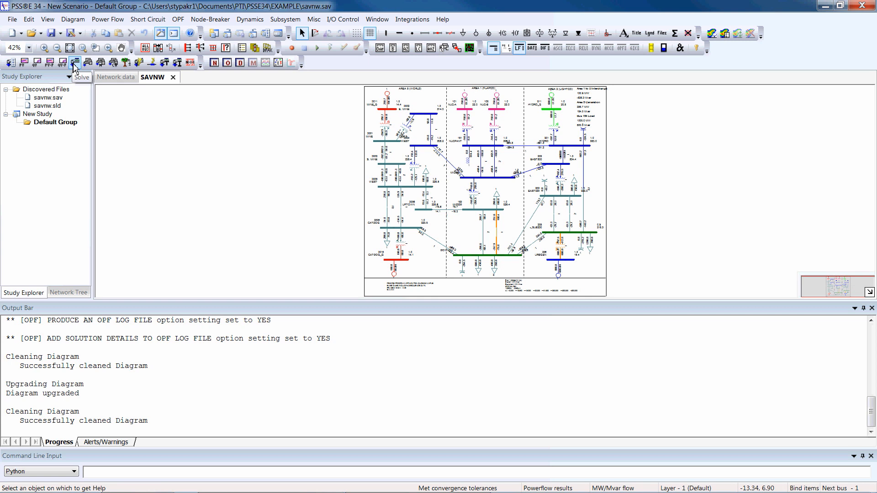
# Run the load flow with Full Newton-Raphson and VAR limits applied immediately, converging in 9 iterations.
pyautogui.click(73, 62)
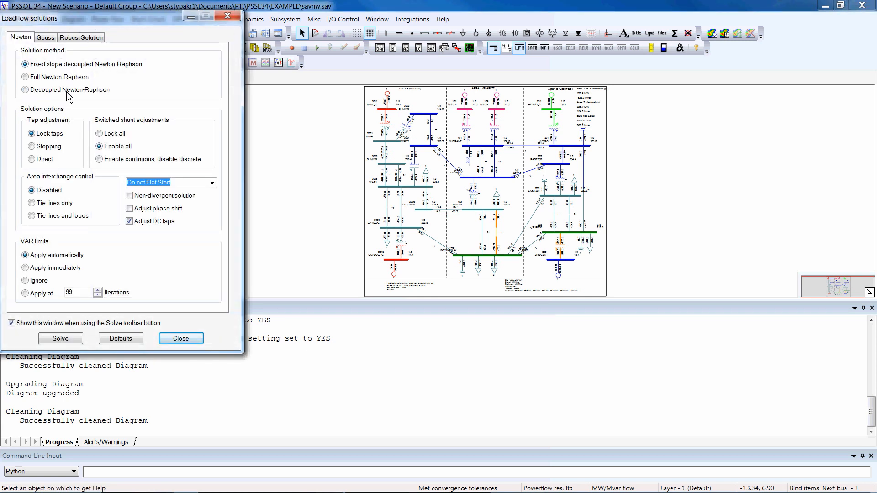
pyautogui.click(25, 77)
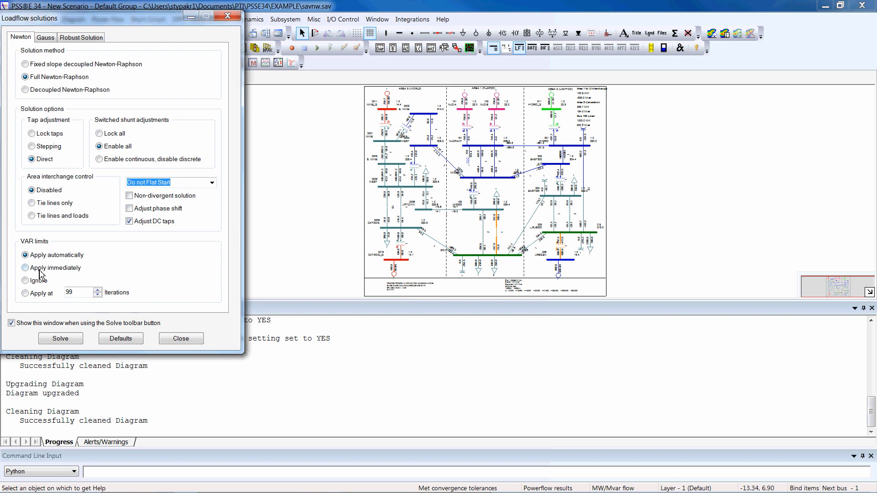
pyautogui.click(26, 267)
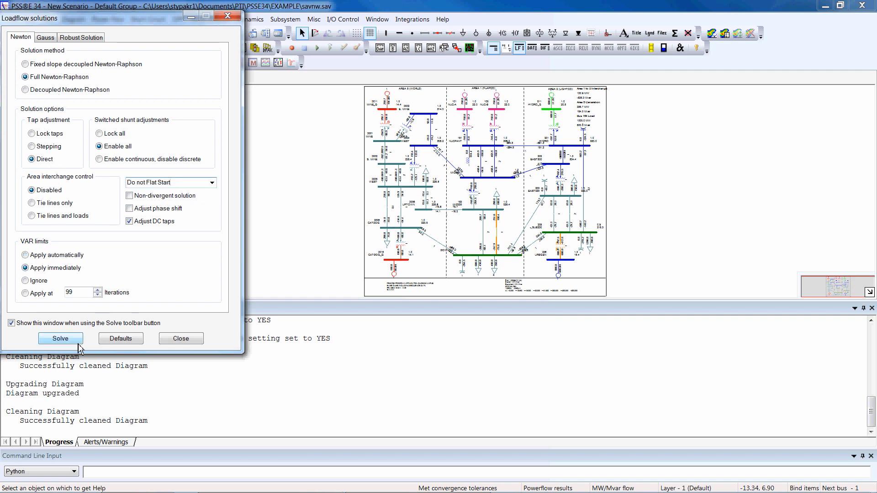
pyautogui.click(61, 338)
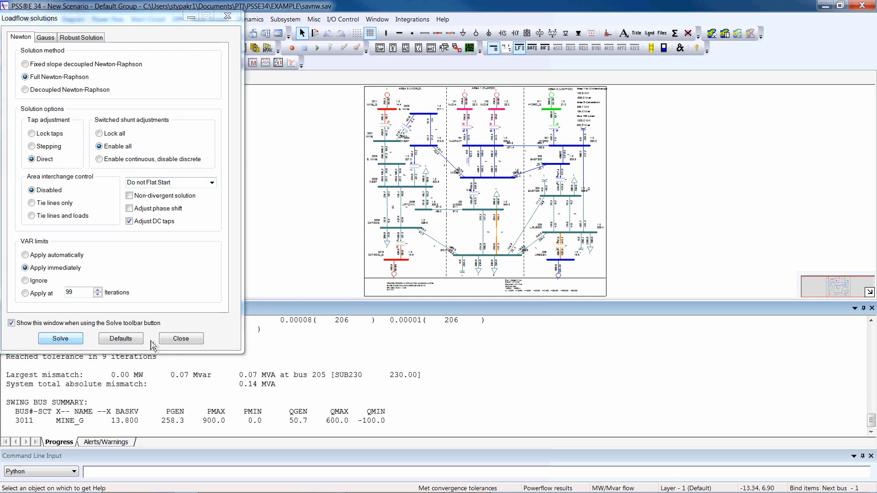
pyautogui.click(180, 338)
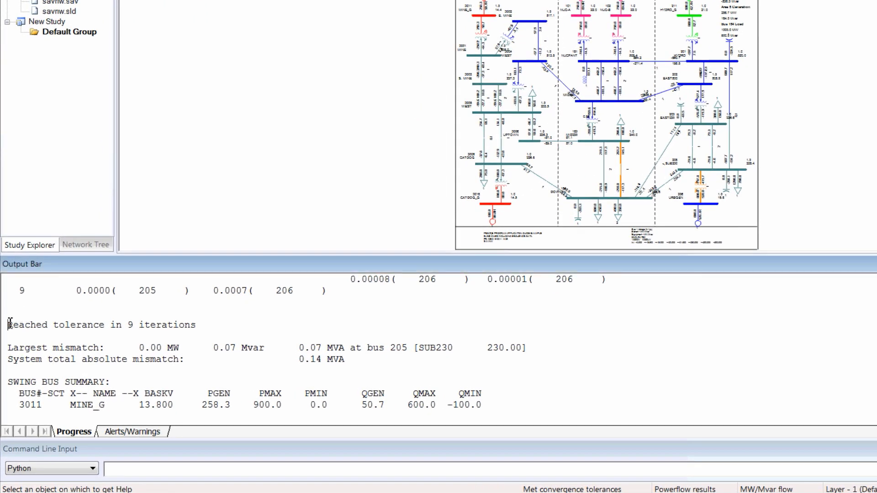
pyautogui.moveTo(8, 324); pyautogui.dragTo(197, 325)
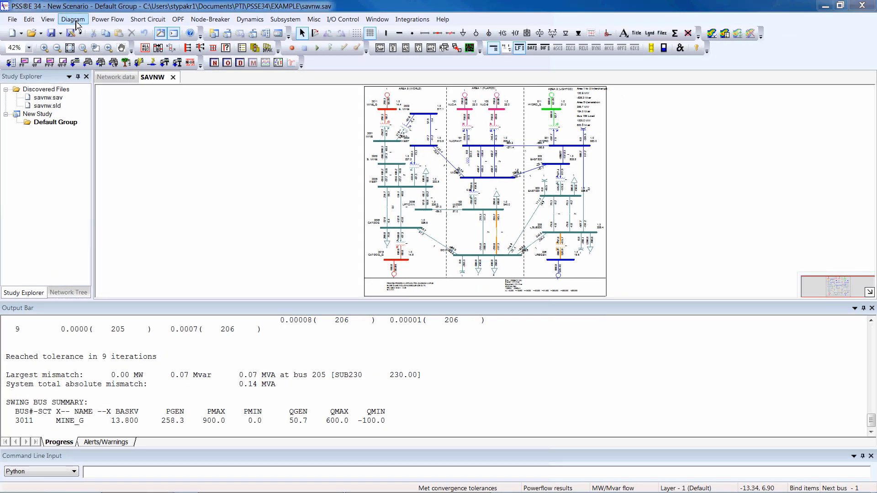
# Set the diagram's displayed results to Powerflow results via Diagram > Results to show.
pyautogui.click(73, 19)
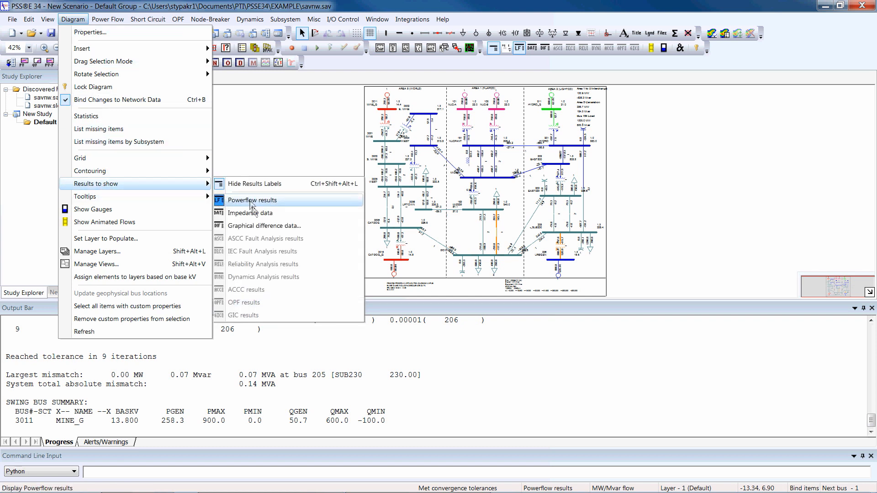
pyautogui.click(253, 200)
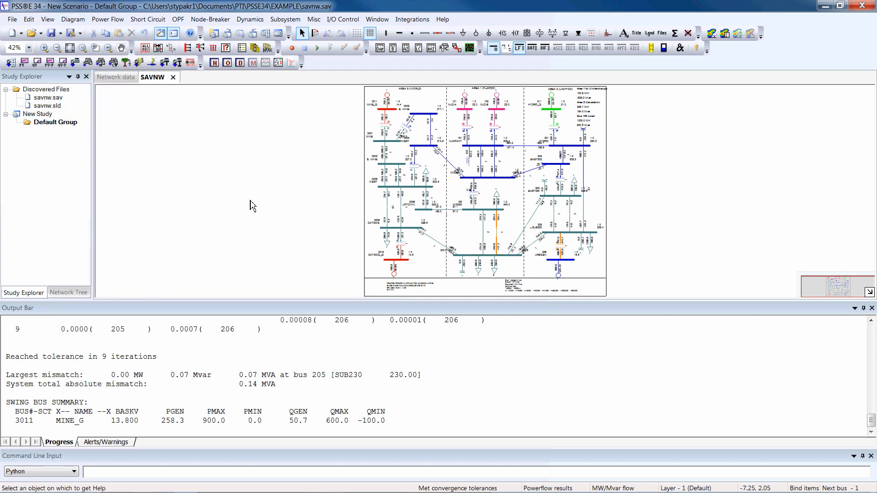
pyautogui.moveTo(492, 106)
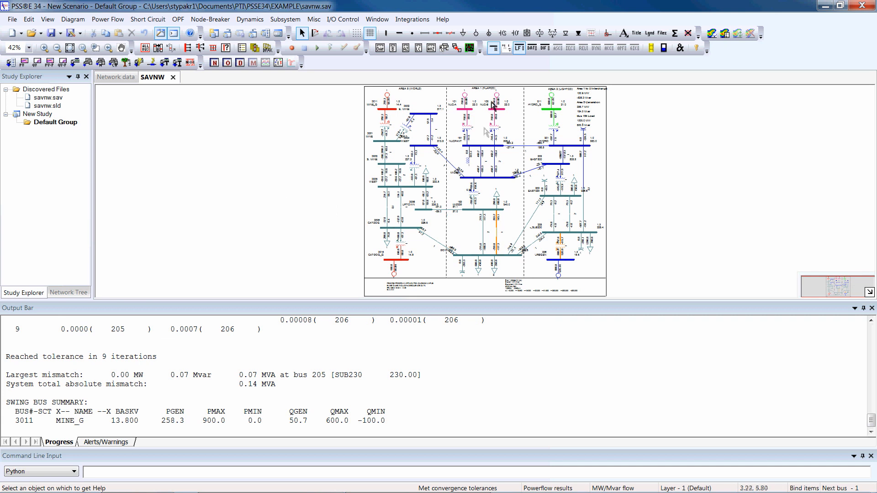
pyautogui.moveTo(518, 49)
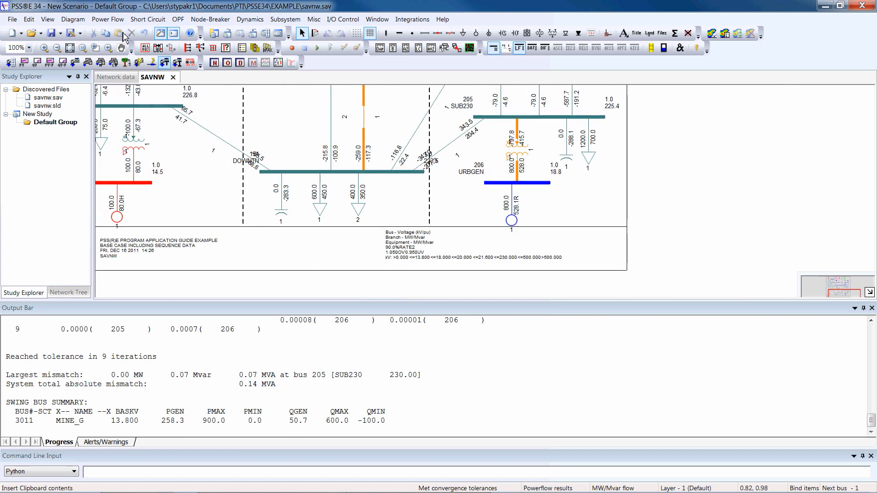
# Accept the default bus voltage contour settings, enable contouring, and fit the whole diagram in view.
pyautogui.click(73, 19)
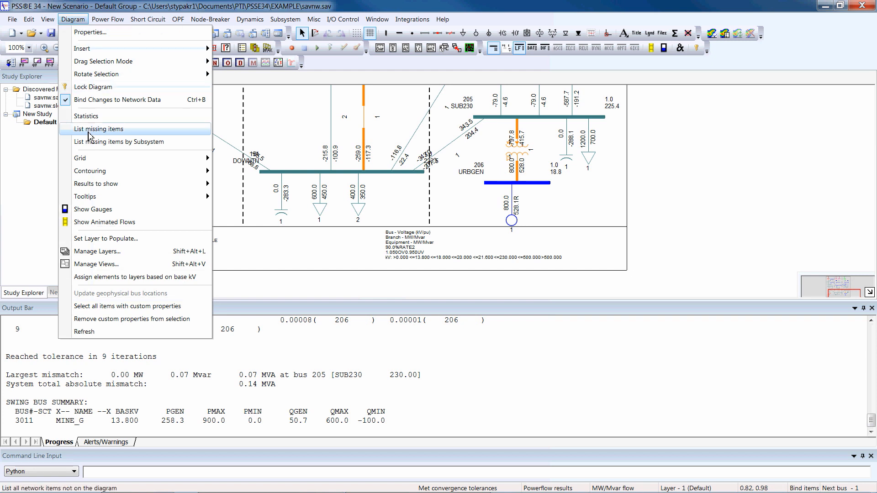
pyautogui.moveTo(89, 171)
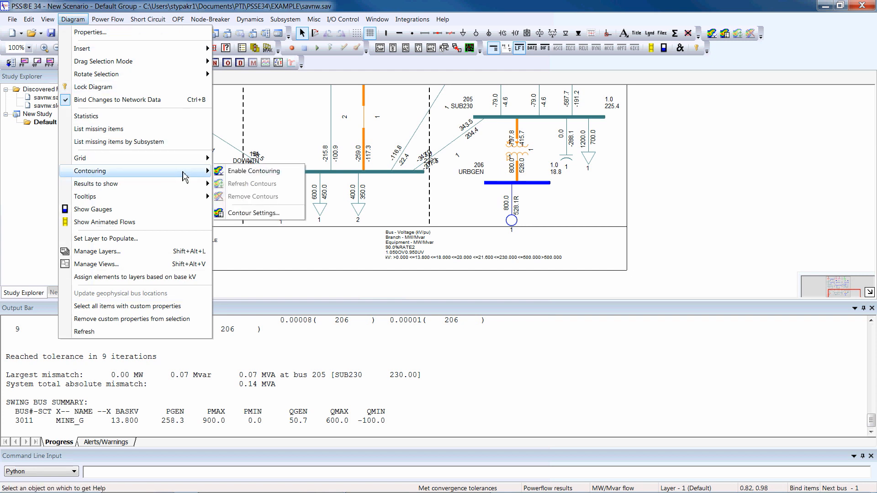
pyautogui.click(254, 213)
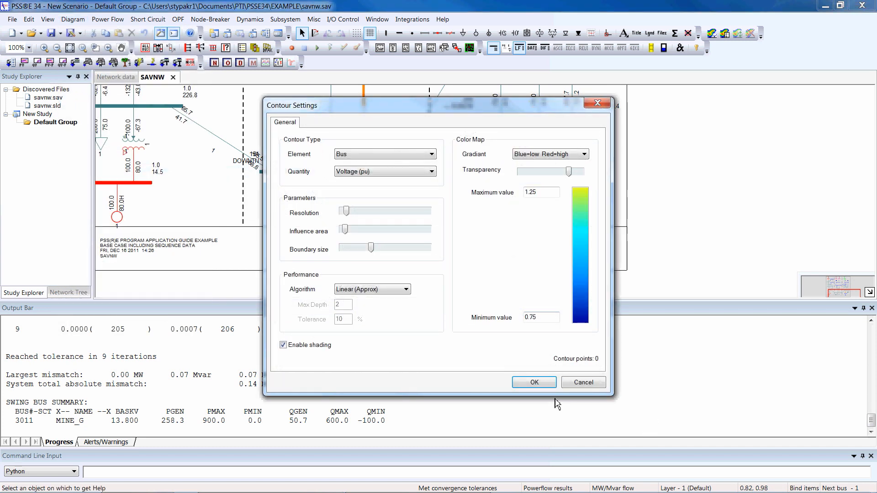
pyautogui.click(532, 382)
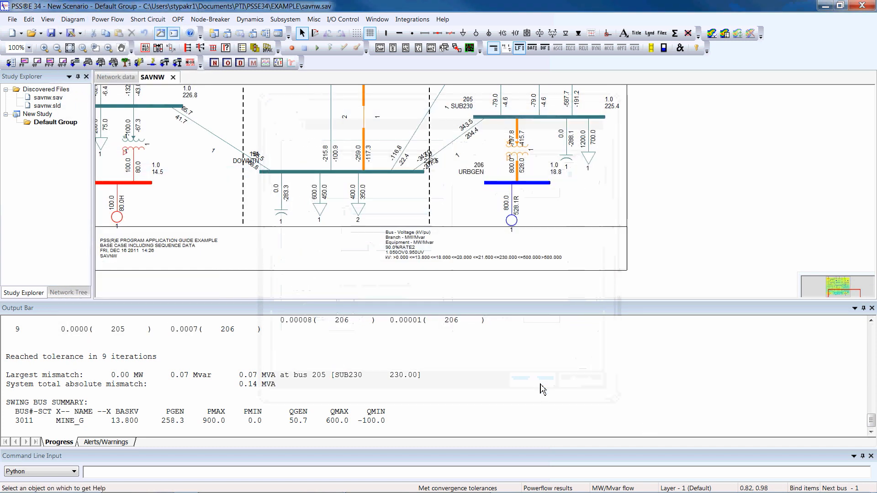
pyautogui.click(66, 48)
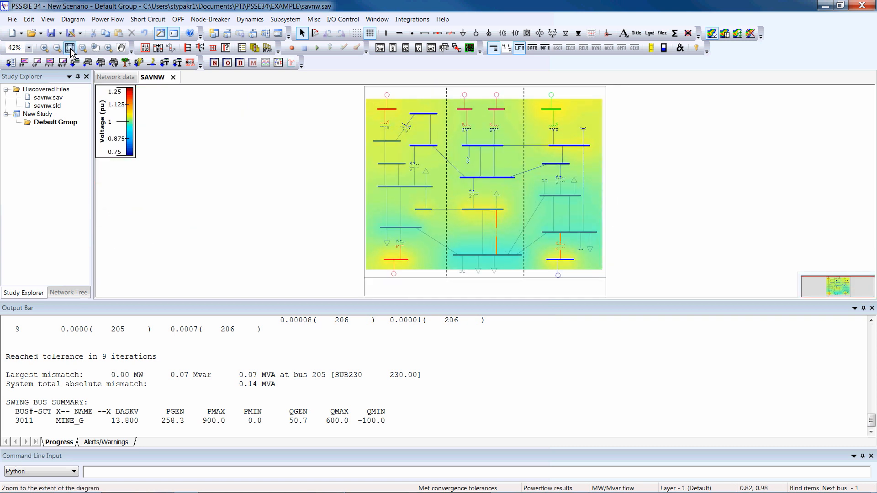
pyautogui.click(71, 48)
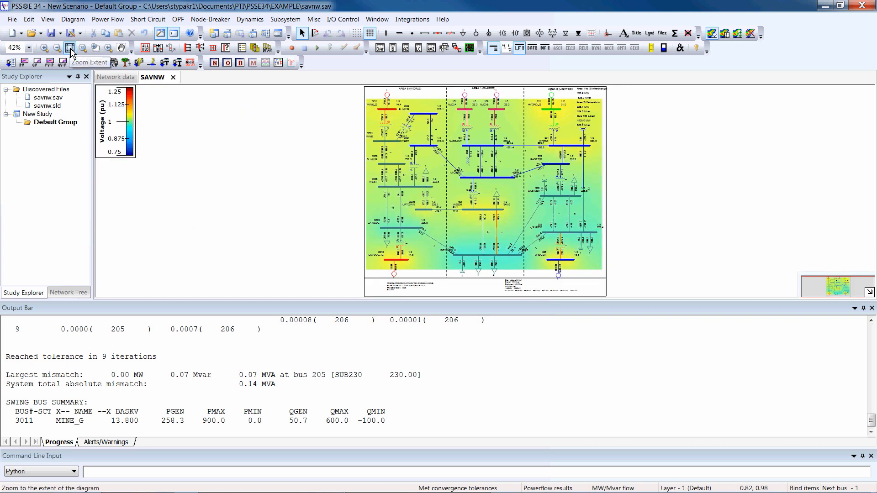